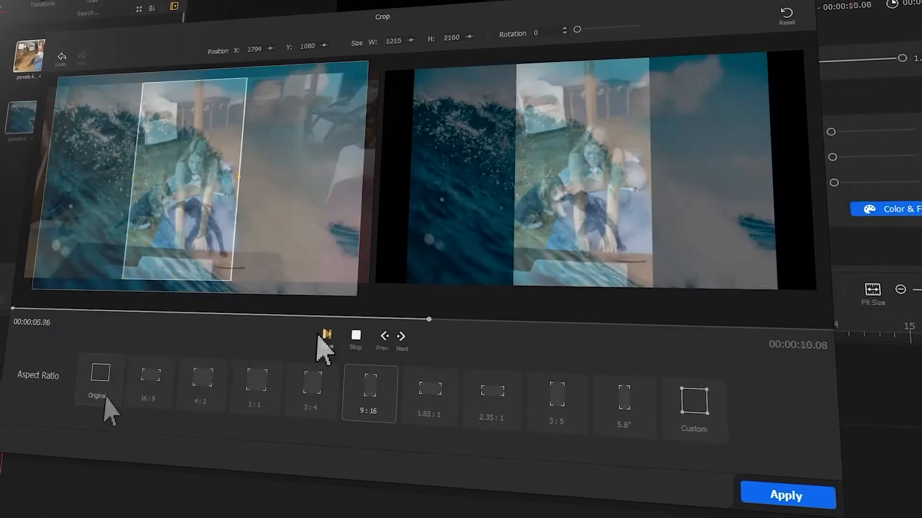
# Select the terrier clip on the video track to split it near 10 and 16 seconds.
pyautogui.click(150, 382)
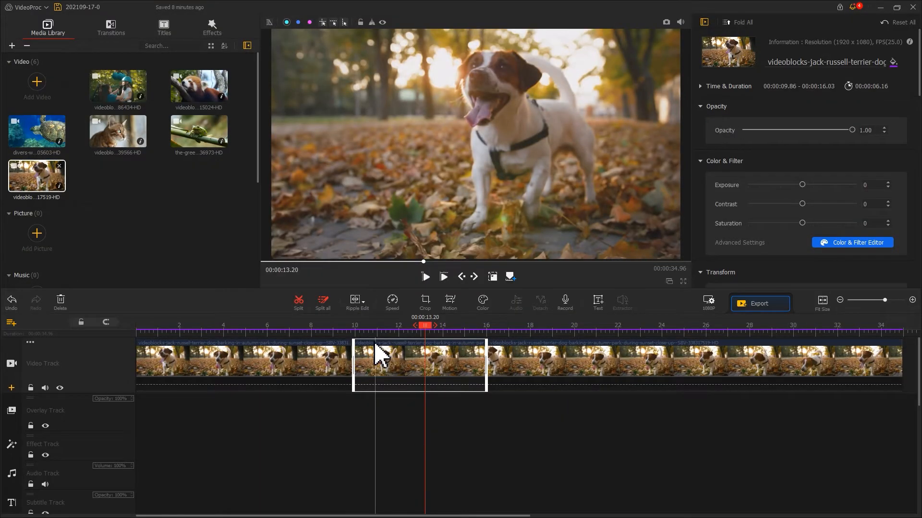
# Ripple delete the middle terrier piece so the remaining segments close the gap.
pyautogui.rightClick(382, 358)
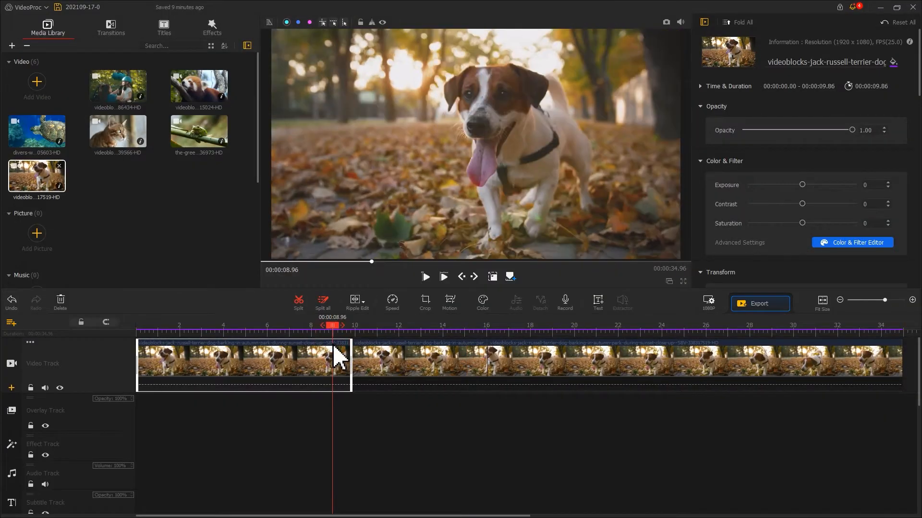
pyautogui.press('Backspace')
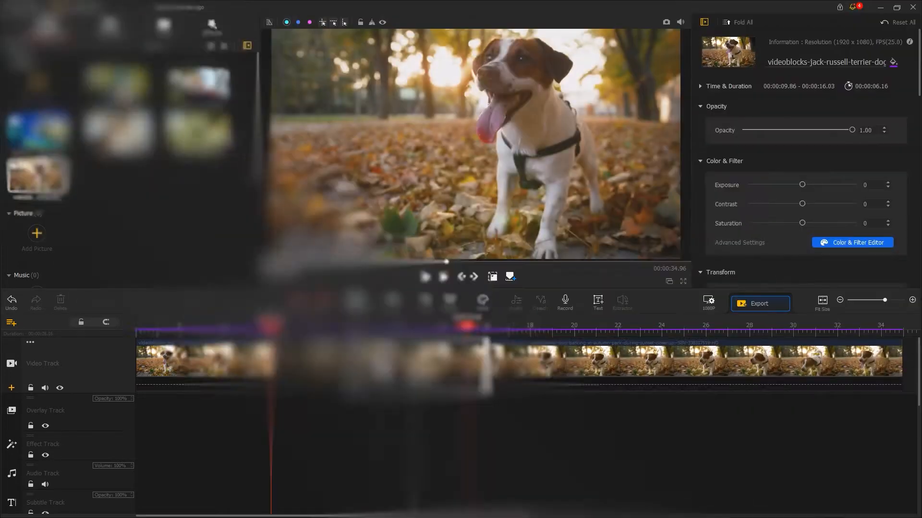
pyautogui.click(418, 362)
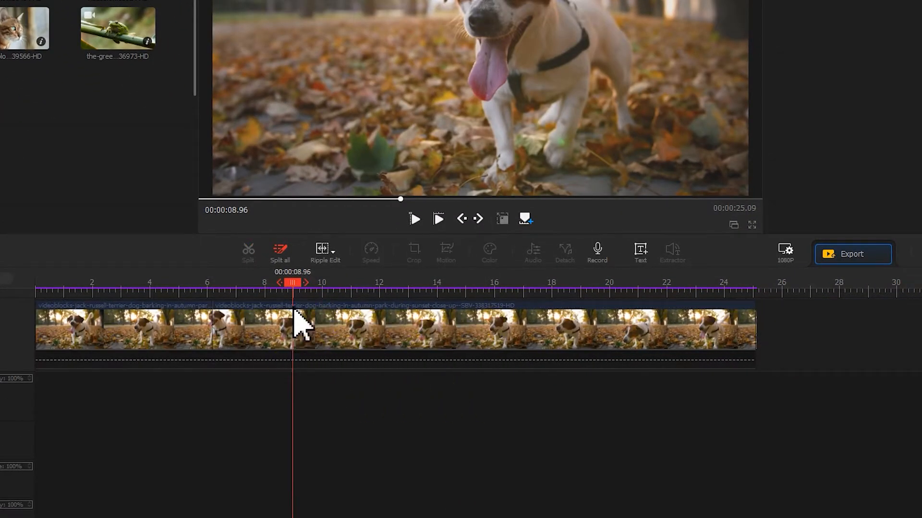
pyautogui.rightClick(318, 358)
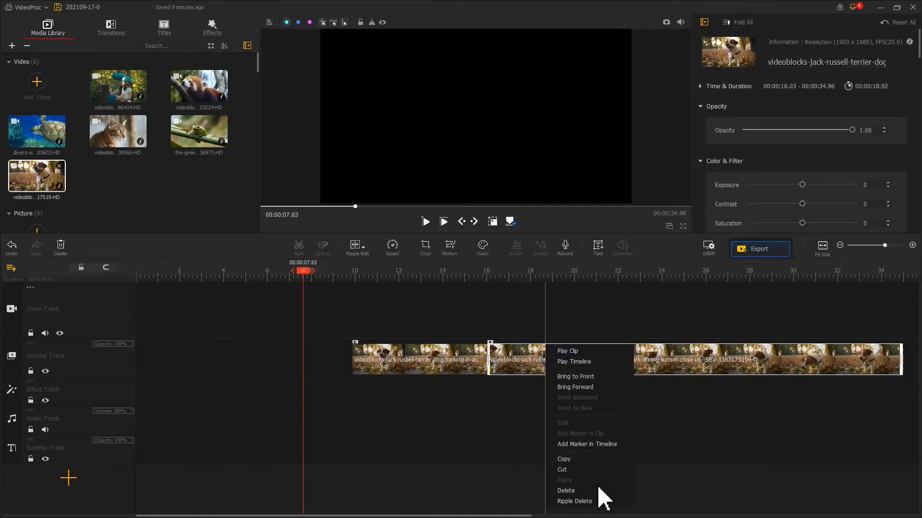
# Place the terrier clip at the start of the overlay track and ripple delete one of its pieces.
pyautogui.click(574, 501)
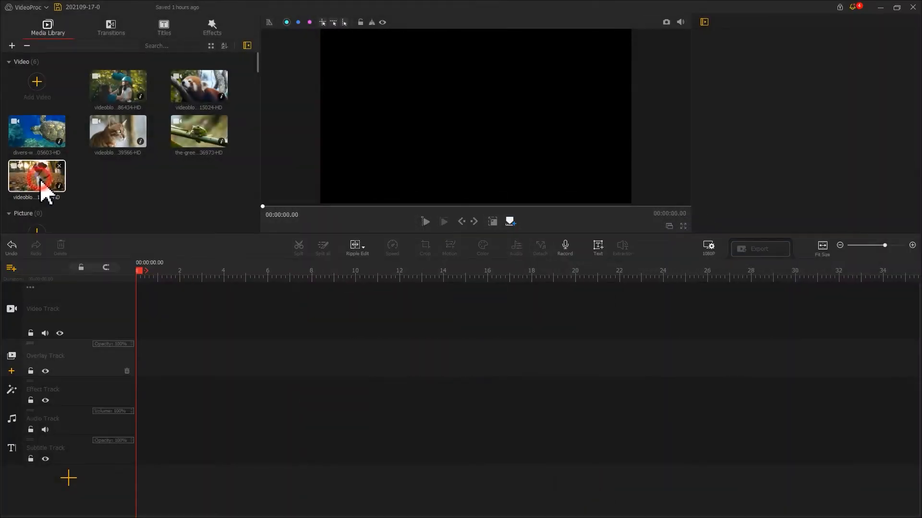
pyautogui.moveTo(36, 176); pyautogui.dragTo(147, 360)
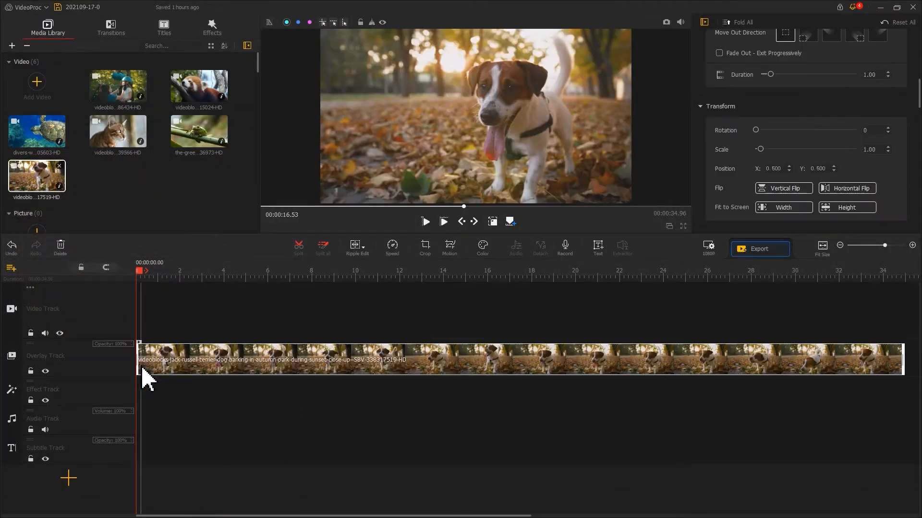
pyautogui.click(347, 271)
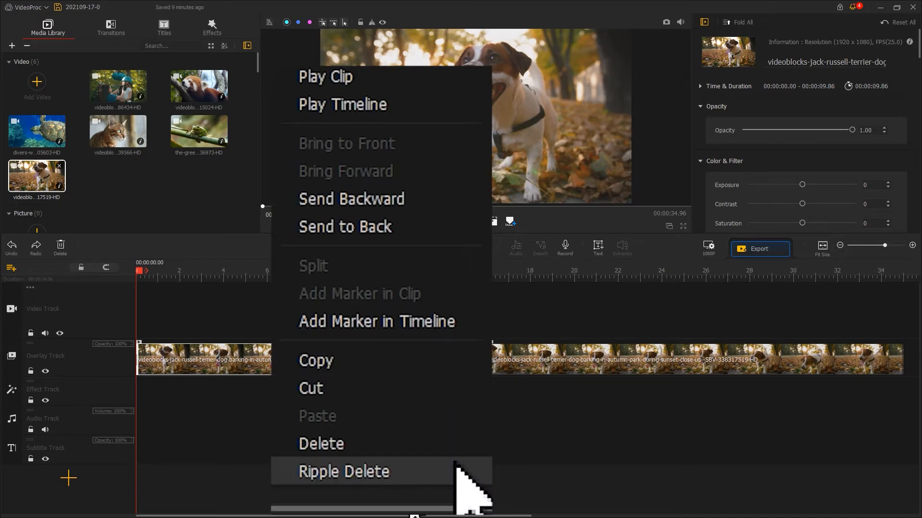
pyautogui.click(344, 471)
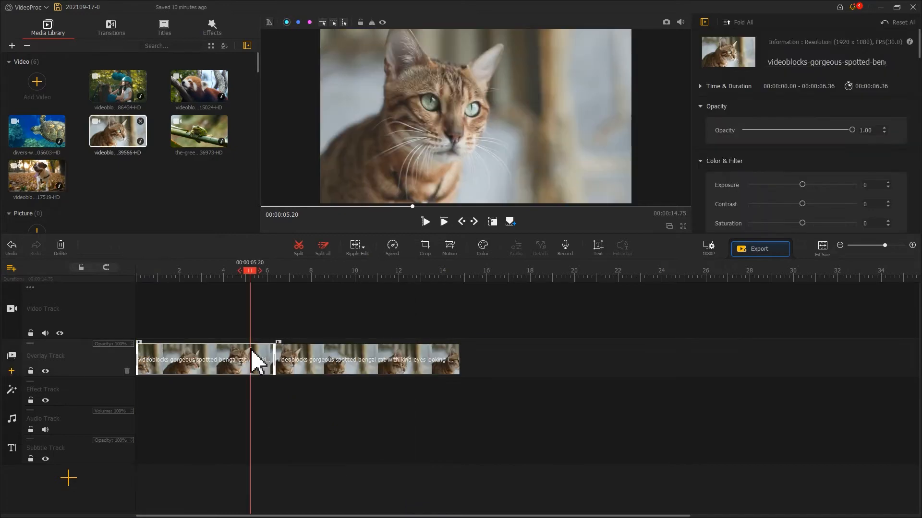
pyautogui.press('shift+delete')
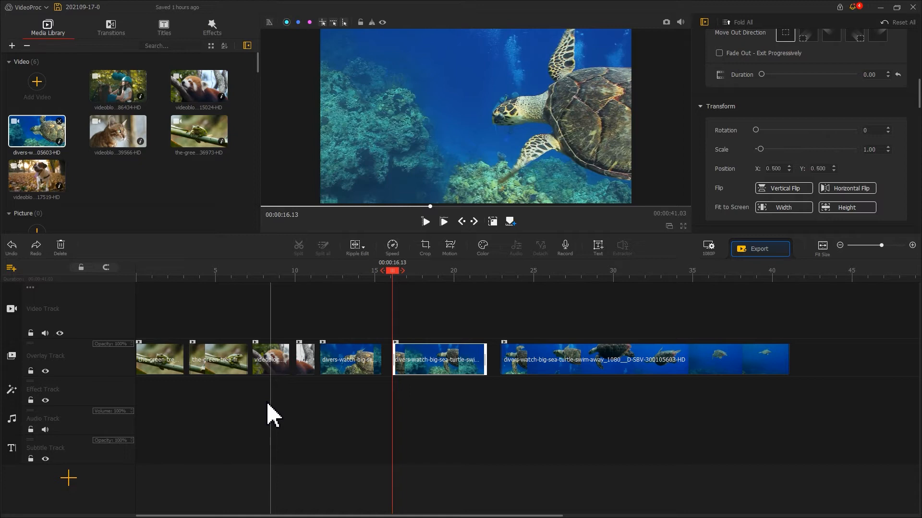
# Split off a short turtle piece, leaving the frog clip alone on the video track.
pyautogui.press('ctrl')
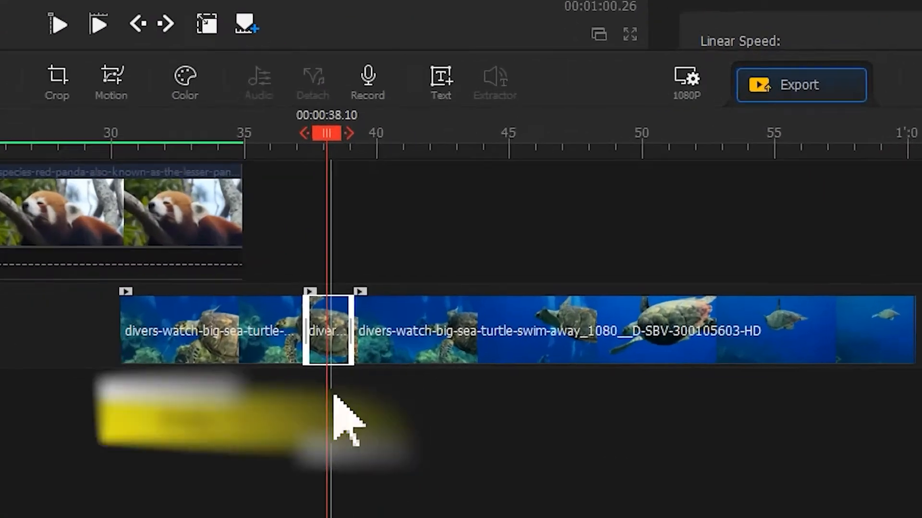
pyautogui.rightClick(546, 360)
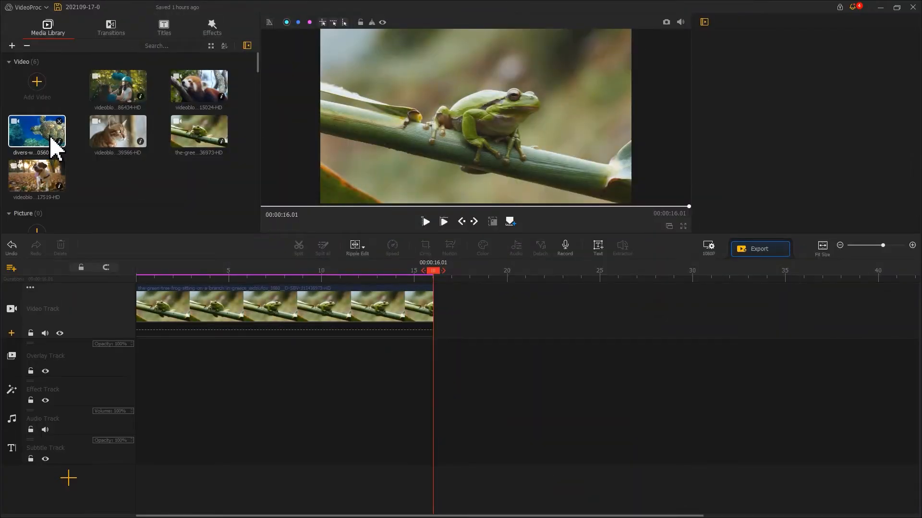
# Add the sea turtle clip after the frog, split at about 19 and 21 seconds, and copy the short piece.
pyautogui.moveTo(36, 132); pyautogui.dragTo(459, 294)
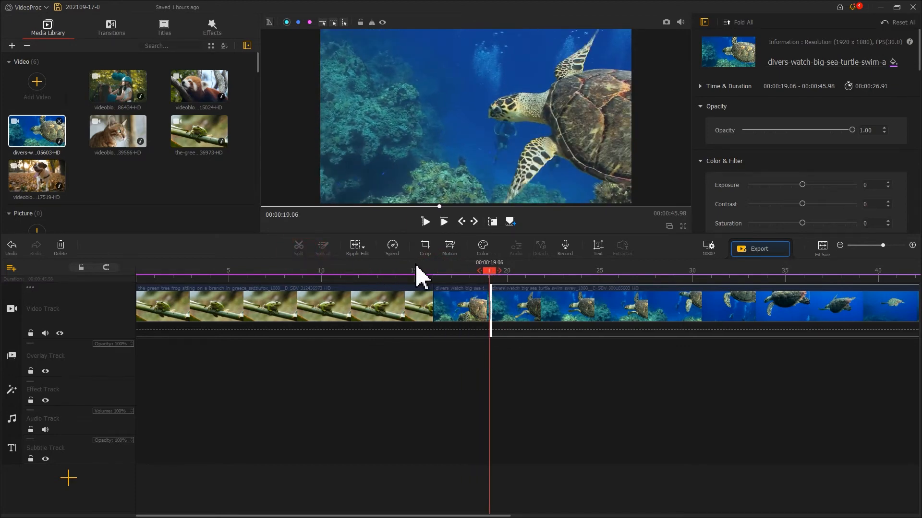
pyautogui.moveTo(490, 271); pyautogui.dragTo(527, 271)
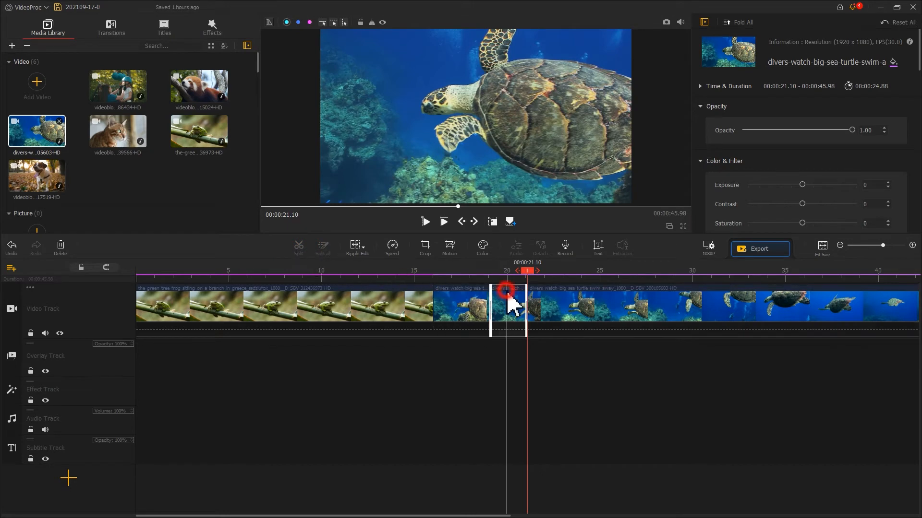
pyautogui.rightClick(507, 306)
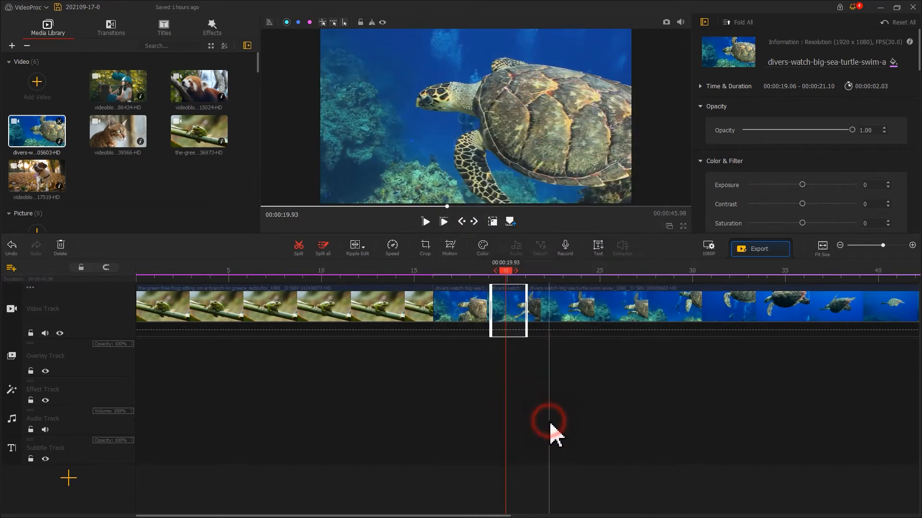
pyautogui.press('ctrl+c')
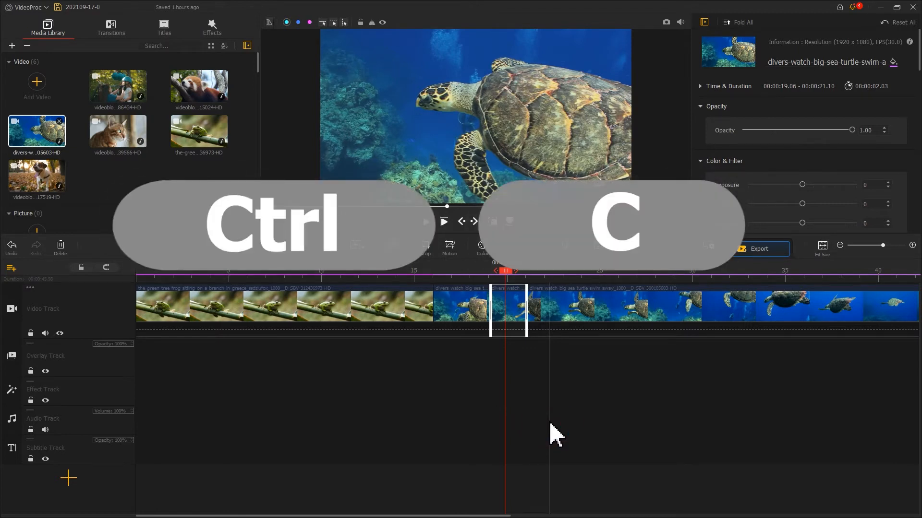
pyautogui.press('ctrl+c')
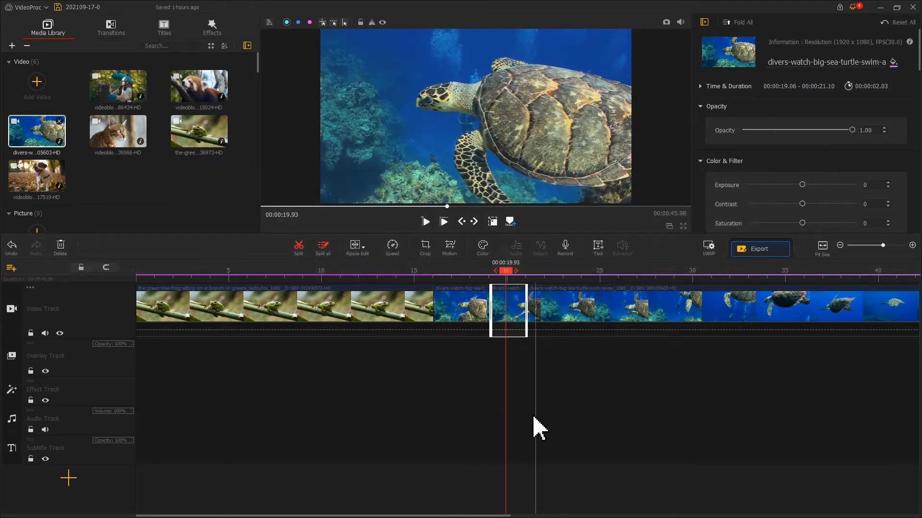
pyautogui.click(302, 309)
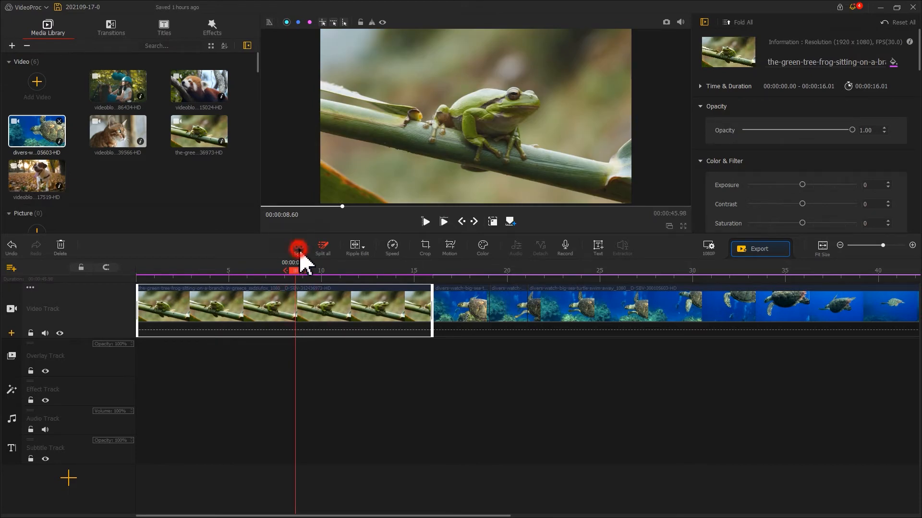
# Split the frog clip at about 8.6 seconds and paste the copied turtle piece after the second frog piece.
pyautogui.click(322, 247)
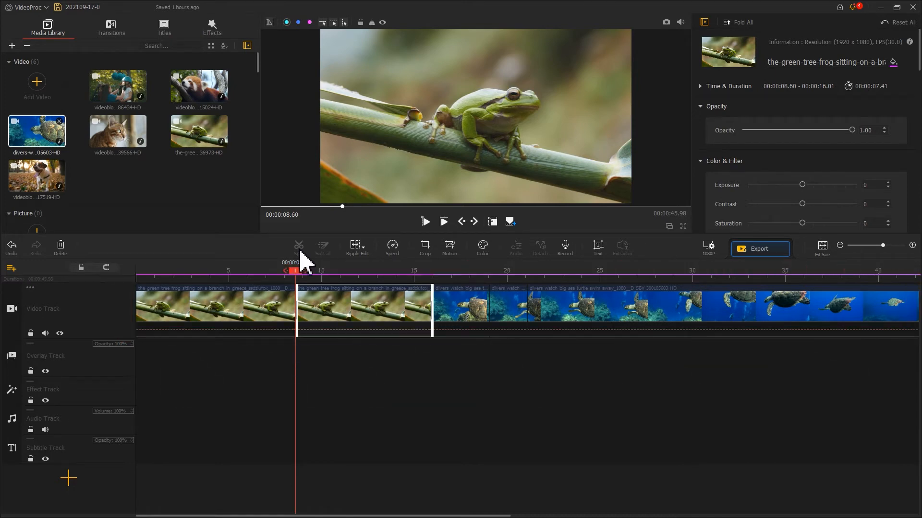
pyautogui.rightClick(363, 308)
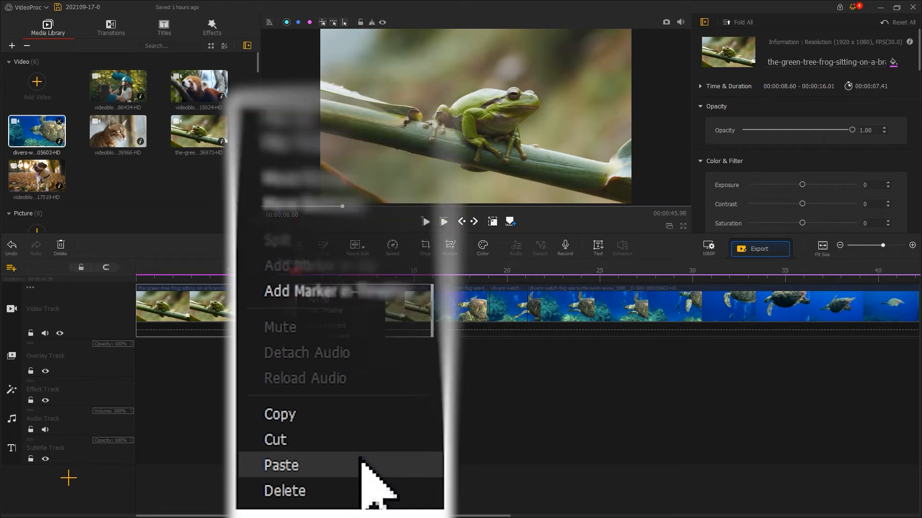
pyautogui.press('ctrl+v')
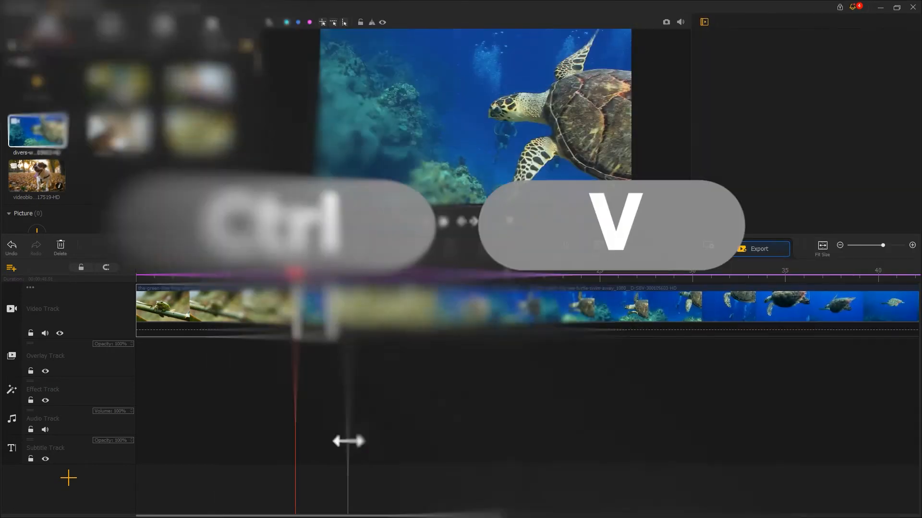
pyautogui.press('ctrl+v')
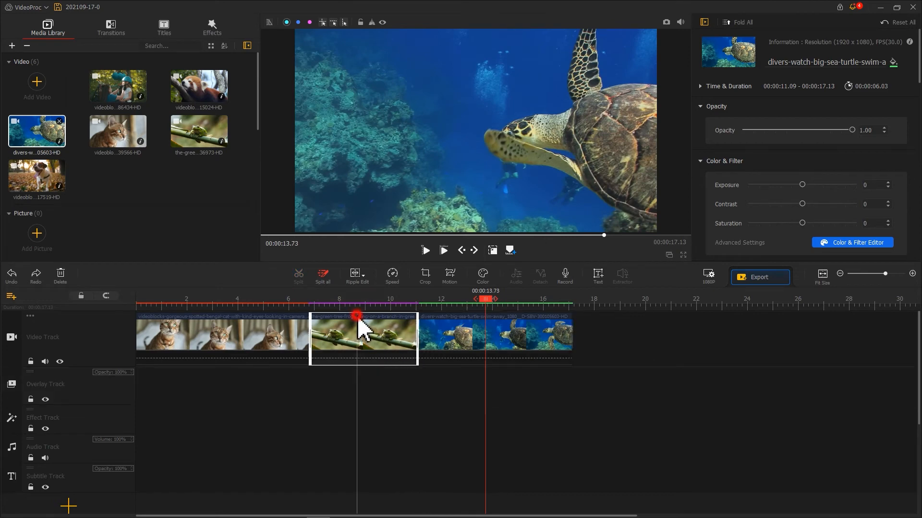
# Cut the frog piece out between the cat and turtle clips, ready to paste at the timeline end.
pyautogui.rightClick(362, 335)
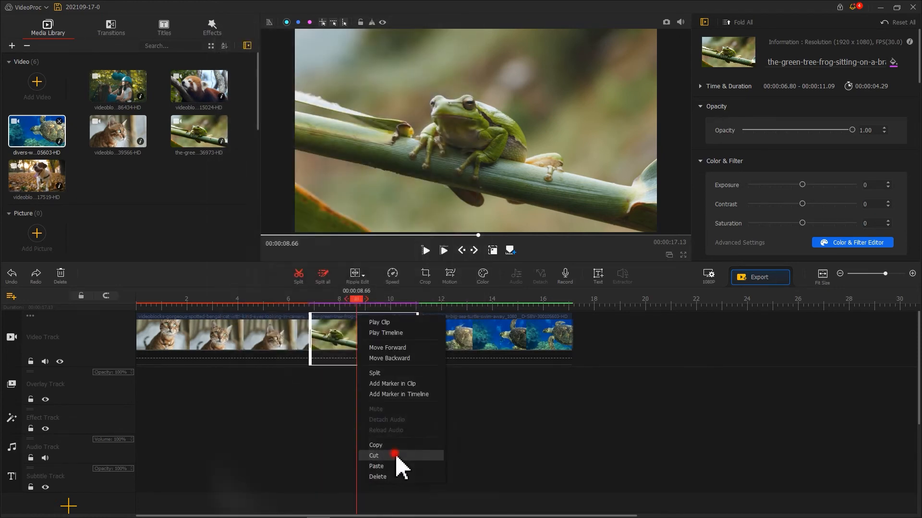
pyautogui.click(373, 455)
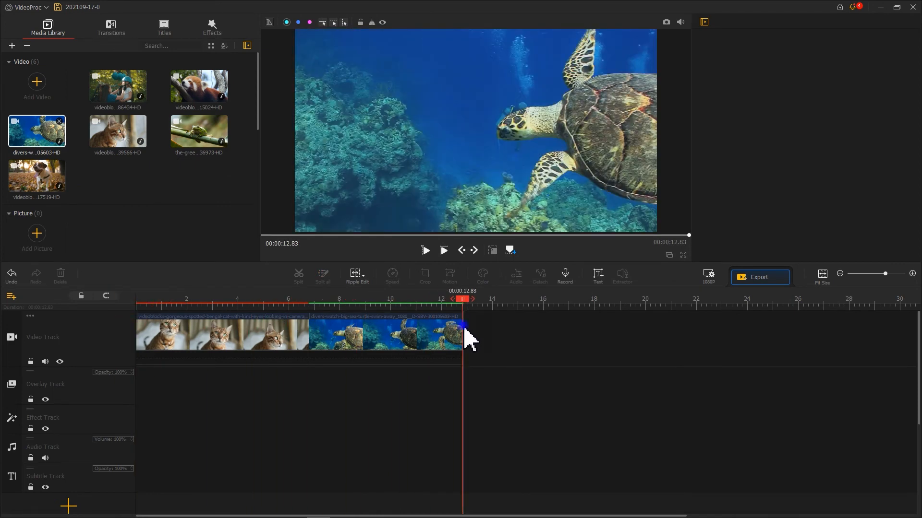
pyautogui.rightClick(463, 332)
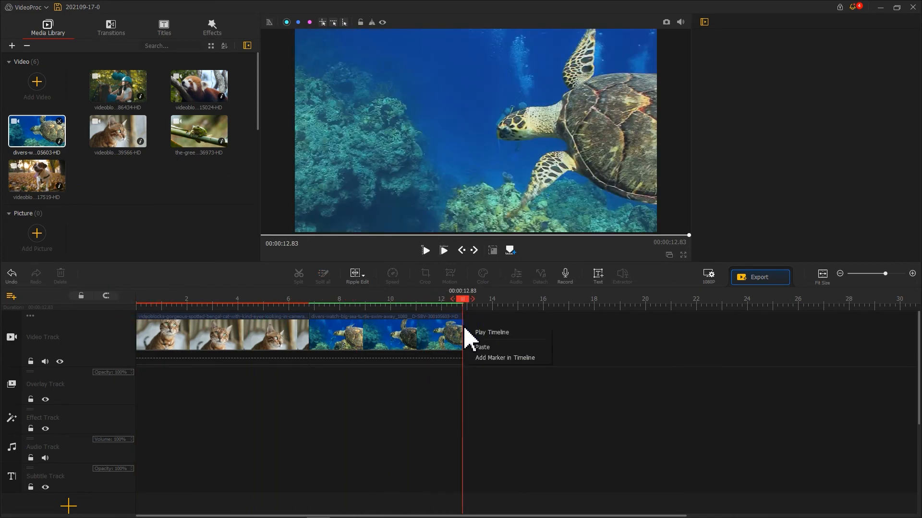